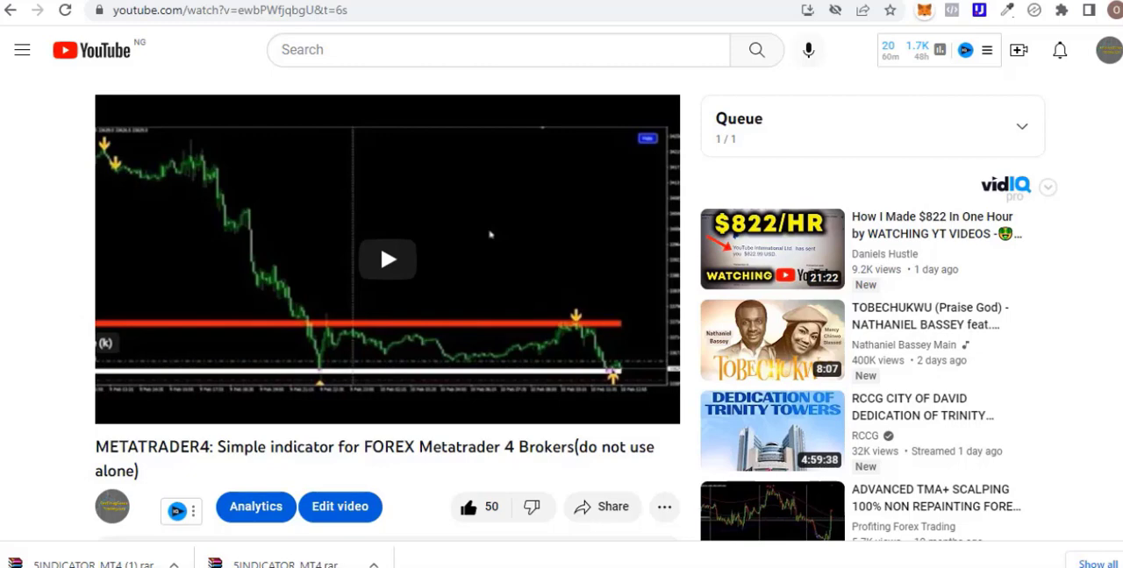
- Scroll down the indicator video page, then back up to the description area
scroll("down", 3)
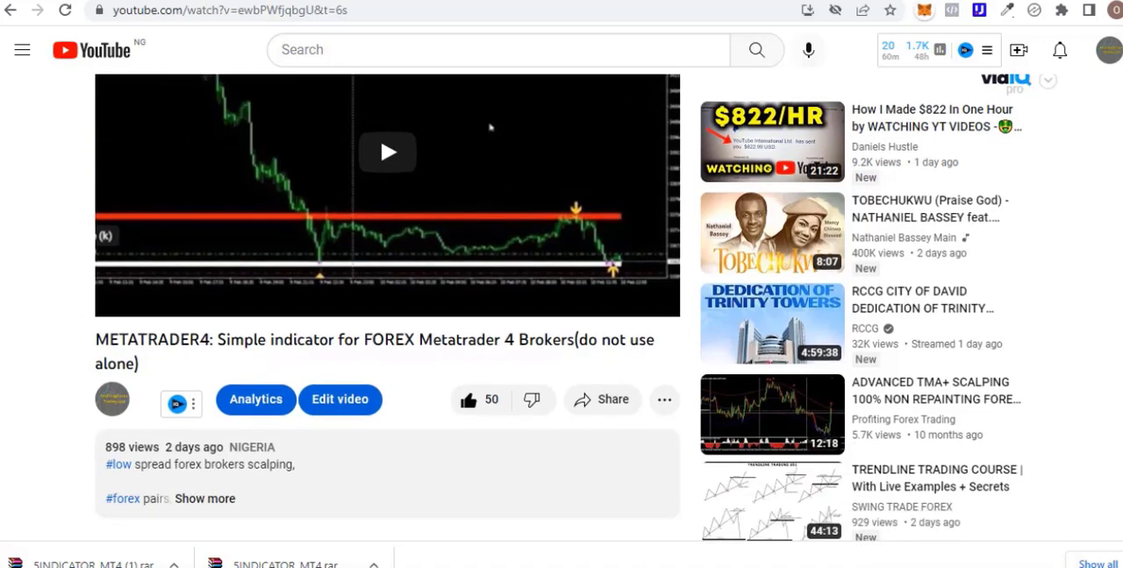
scroll("down", 3)
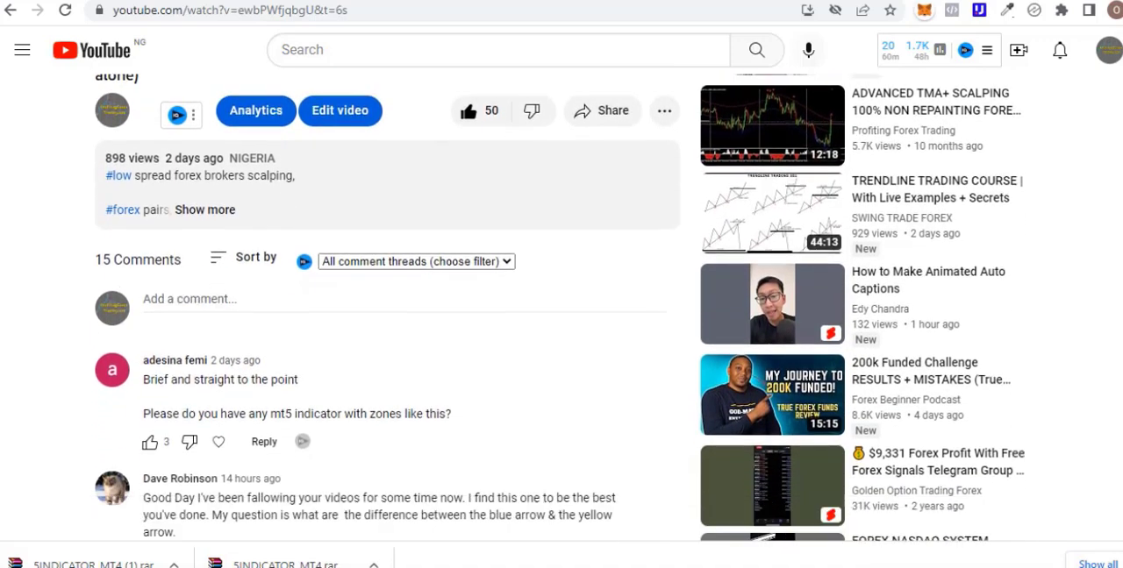
scroll("down", 3)
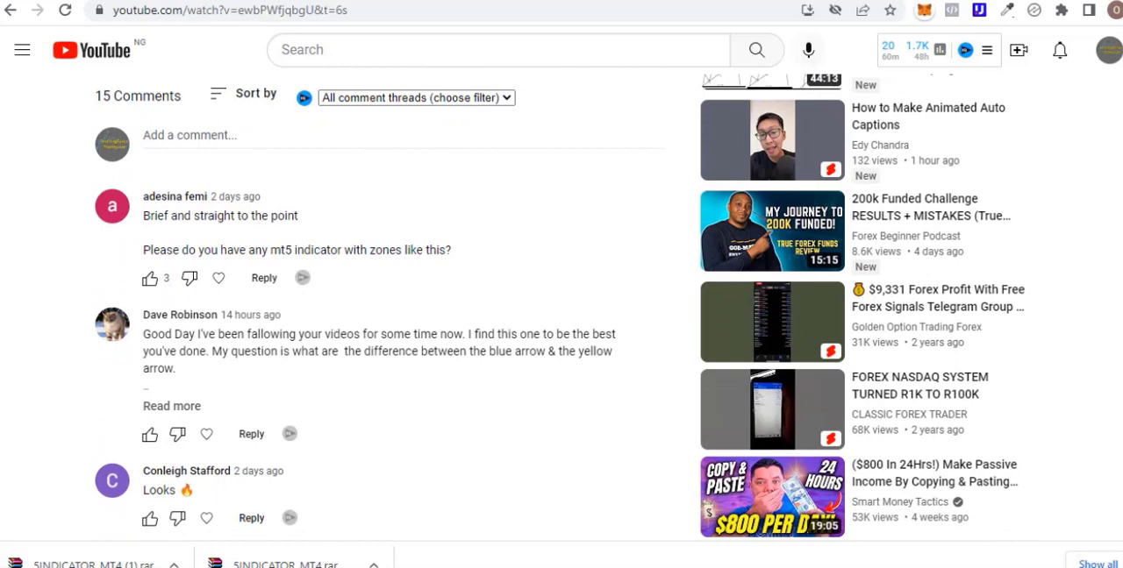
scroll("down", 3)
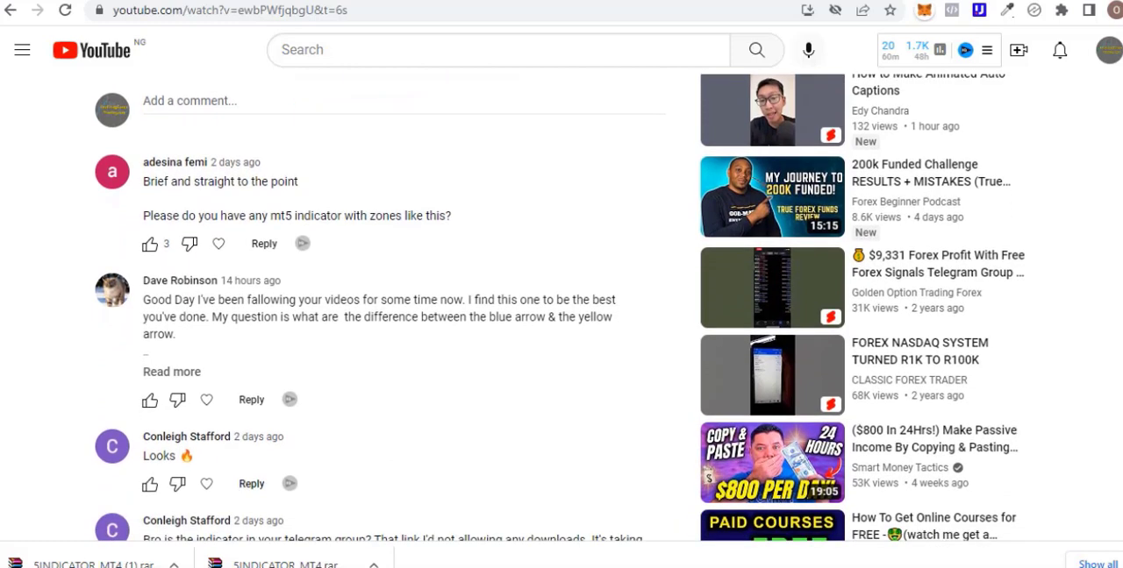
scroll("down", 3)
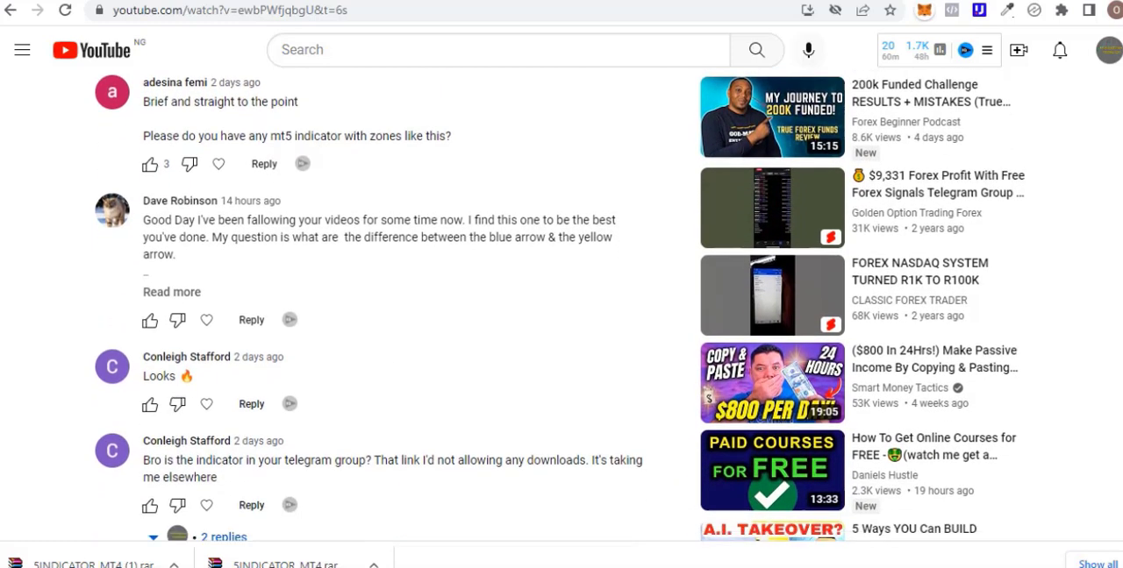
scroll("down", 3)
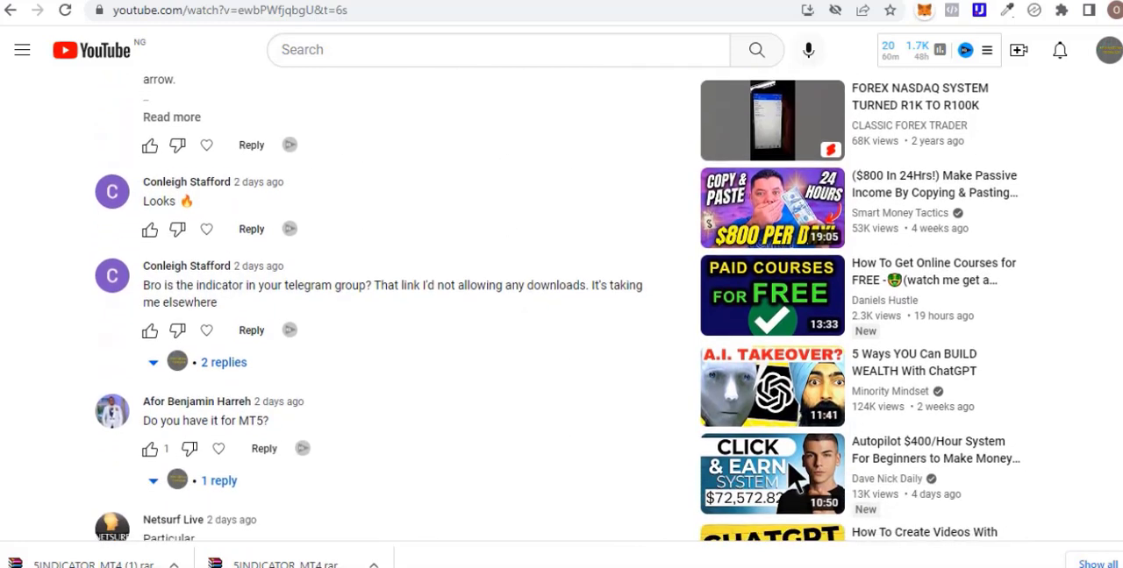
scroll("down", 3)
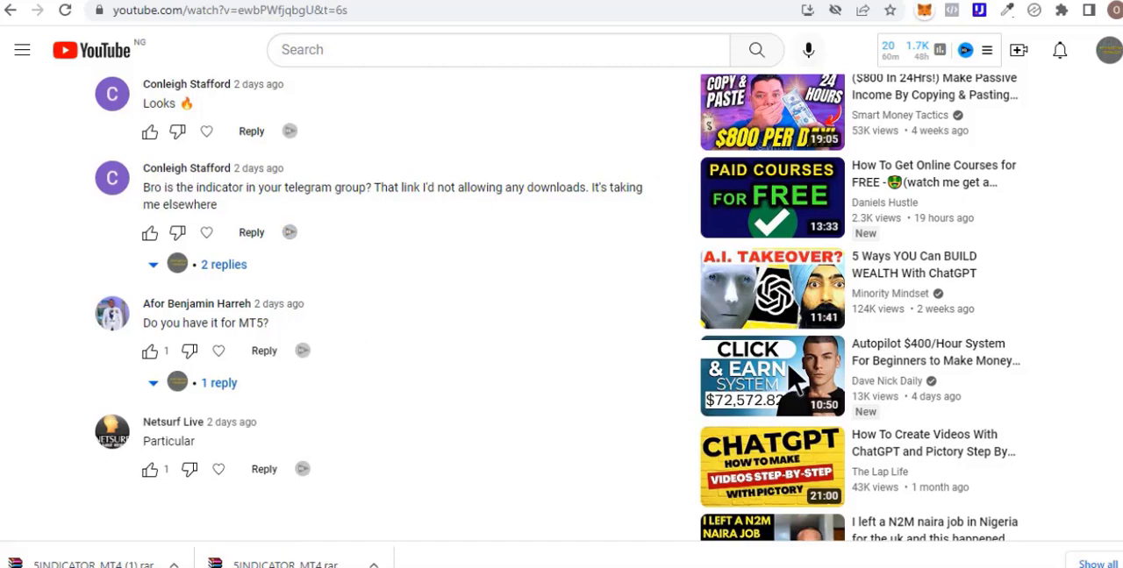
mouse_move(153, 171)
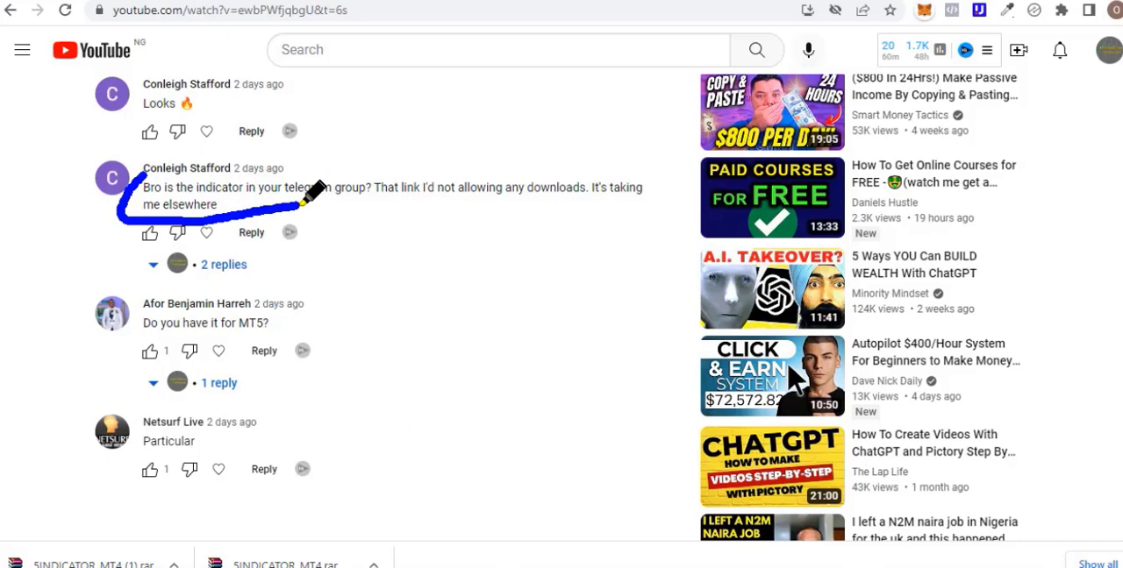
left_click_drag(316, 189, 486, 207)
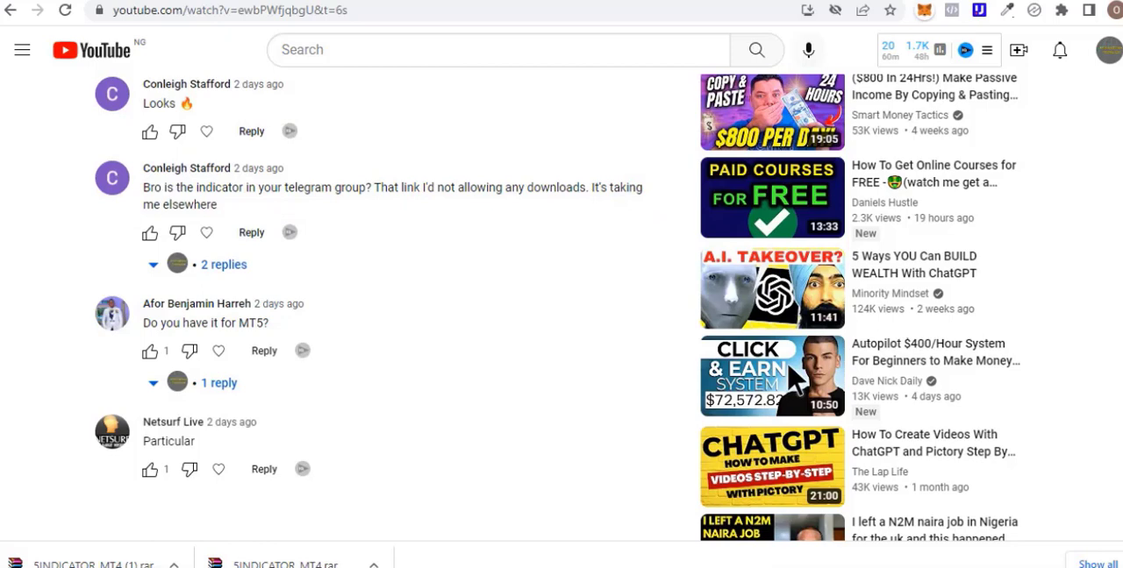
mouse_move(463, 495)
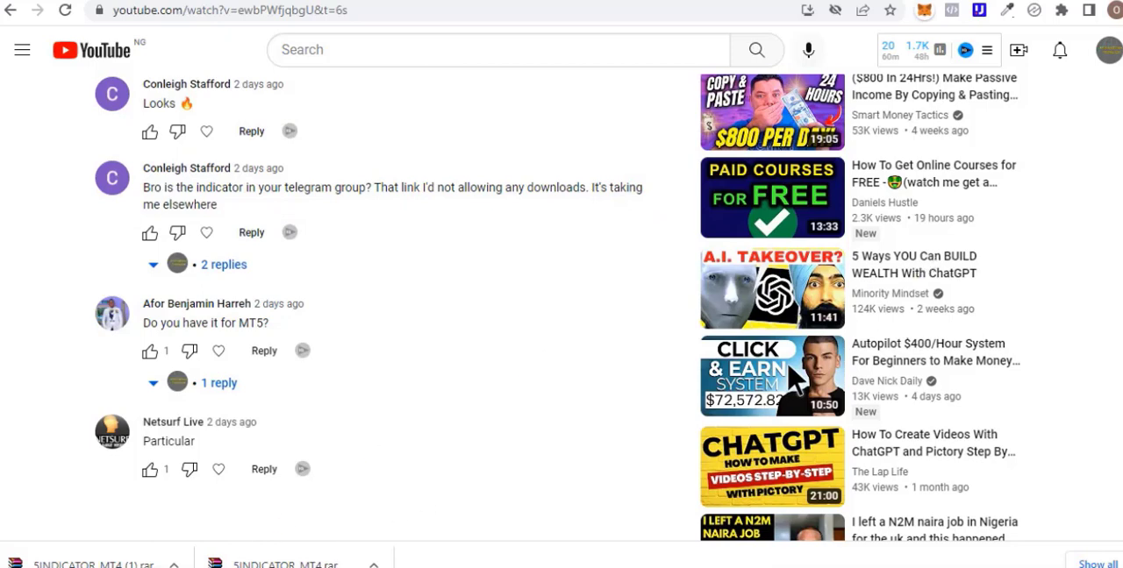
mouse_move(491, 298)
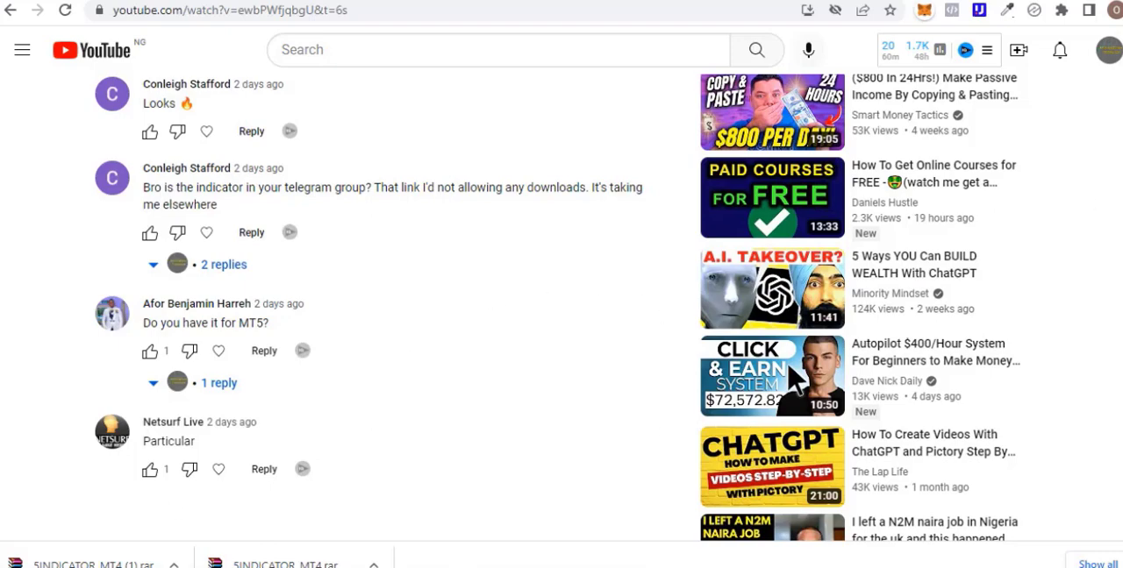
scroll("up", 3)
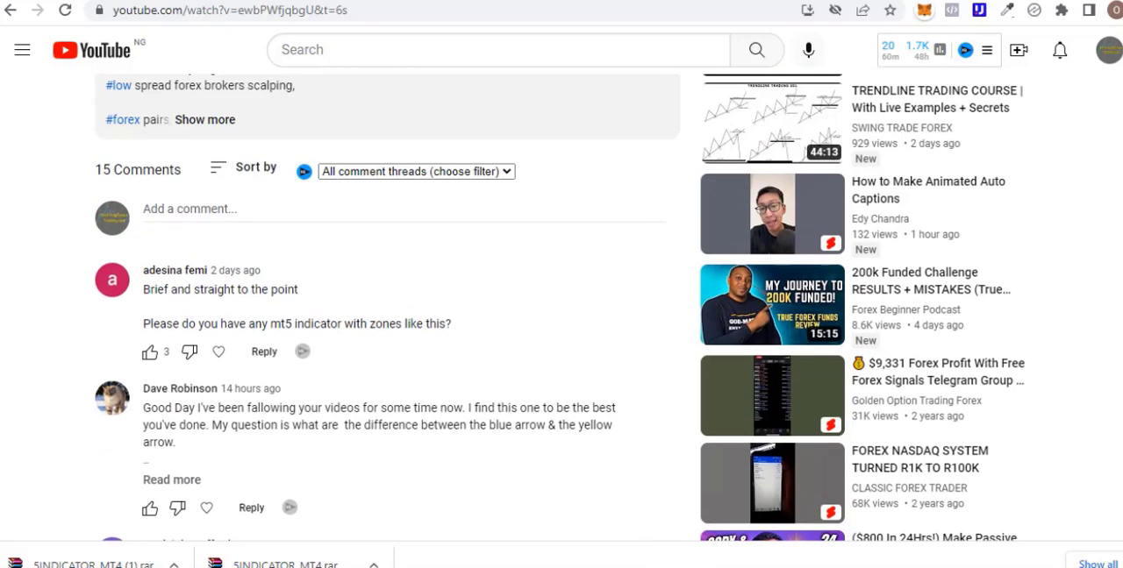
scroll("up", 3)
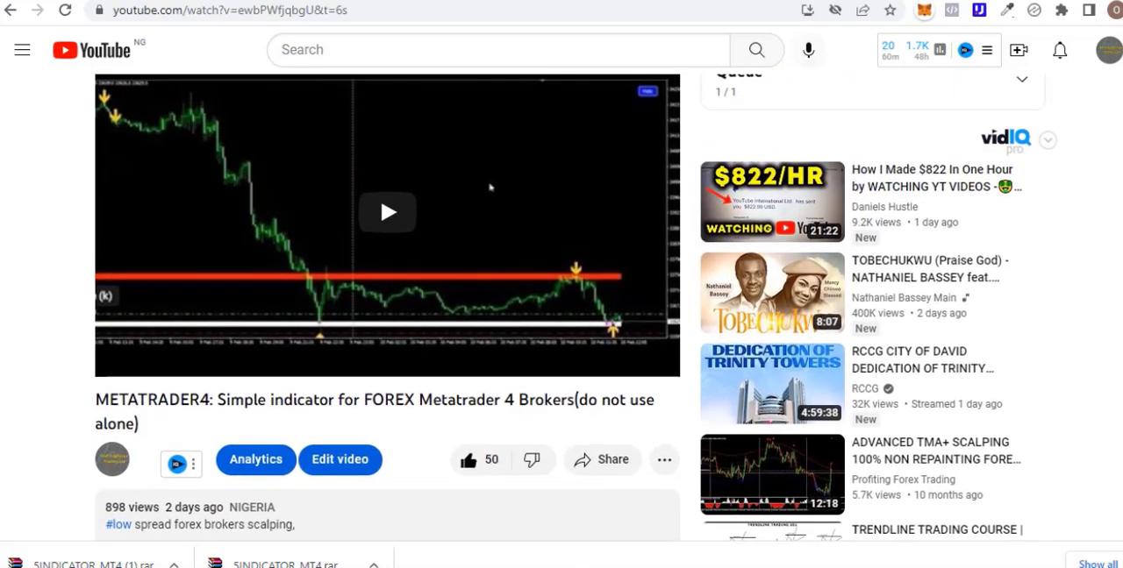
mouse_move(770, 344)
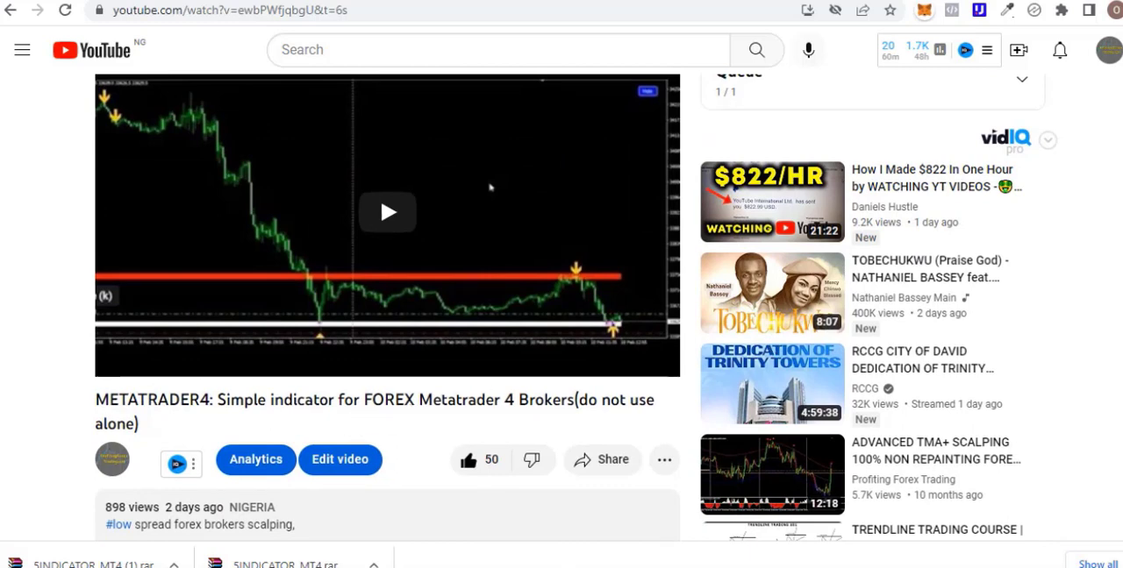
scroll("down", 3)
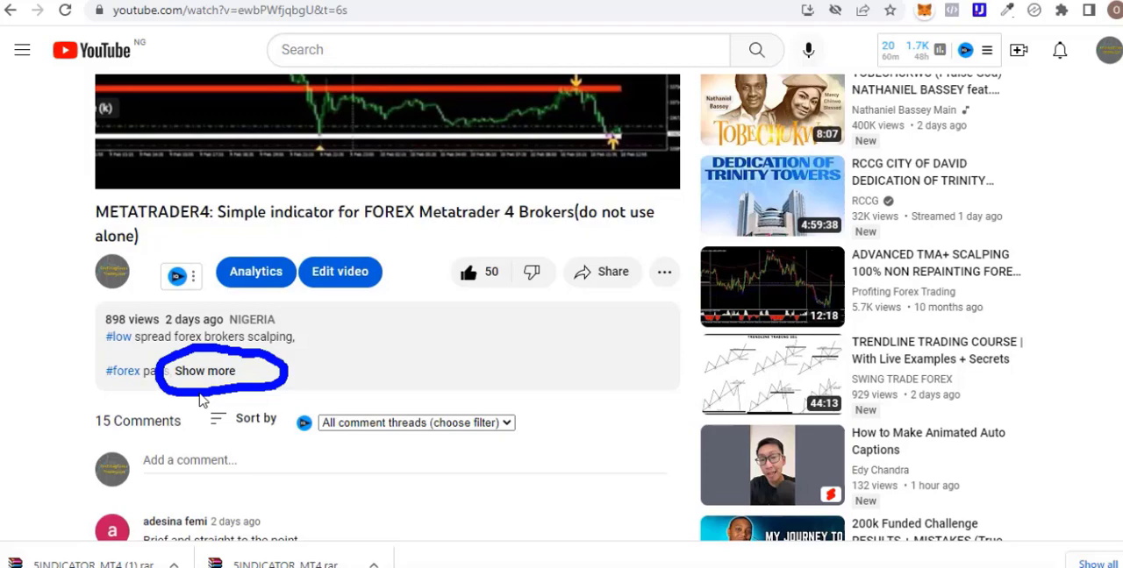
- Expand the video description and scroll down to the DOWNLOAD LINK section
left_click(205, 370)
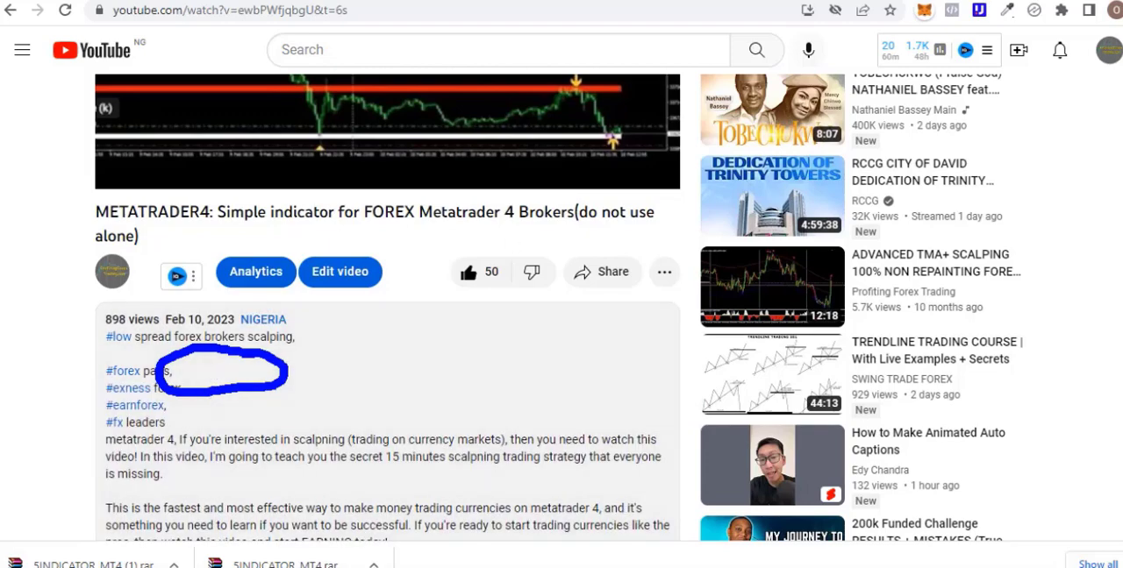
scroll("down", 3)
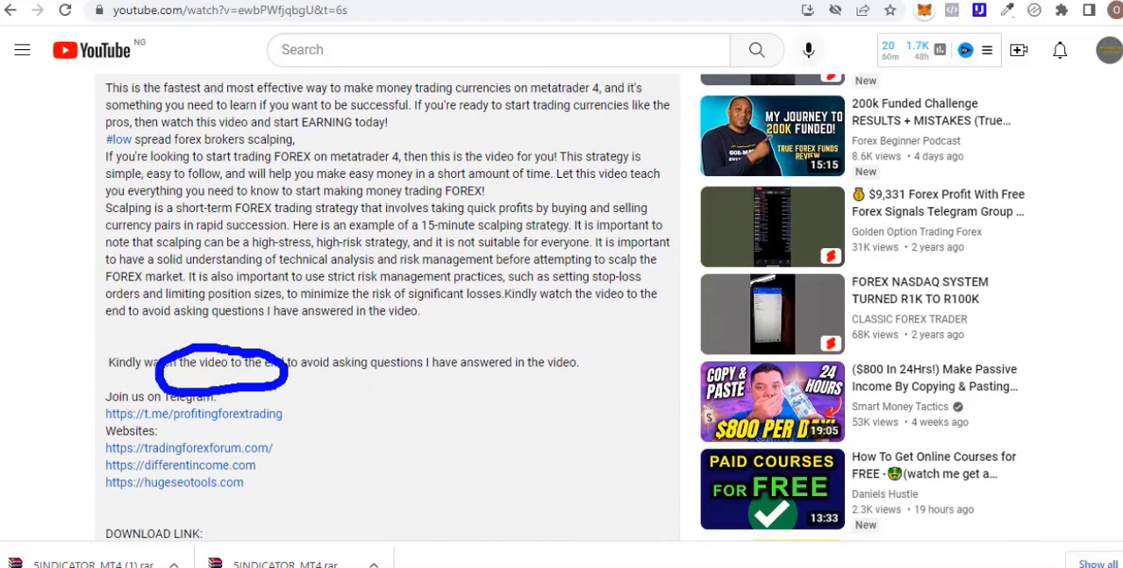
scroll("down", 3)
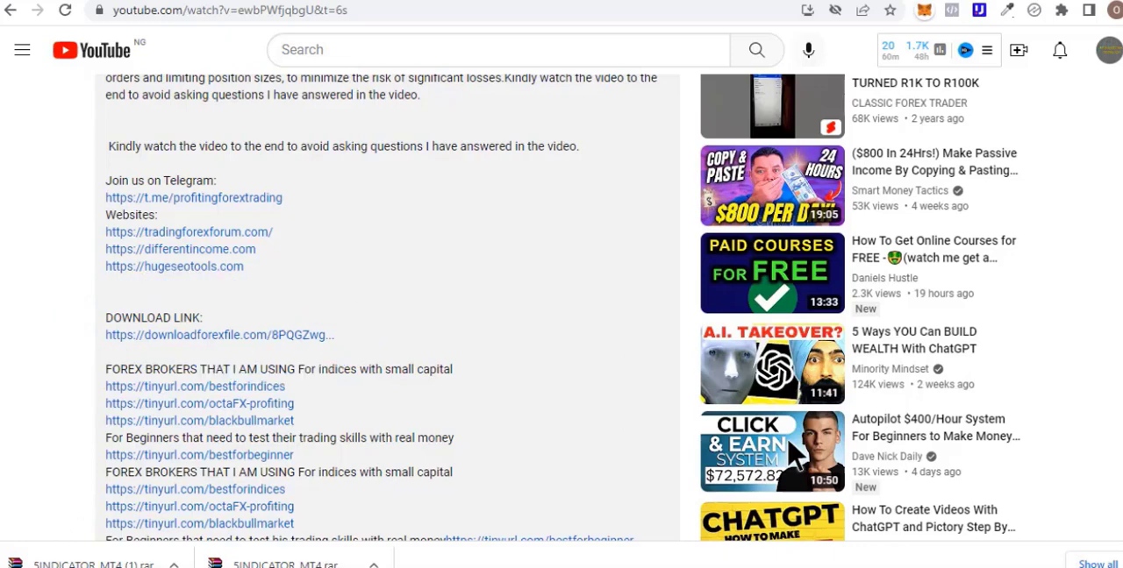
mouse_move(210, 345)
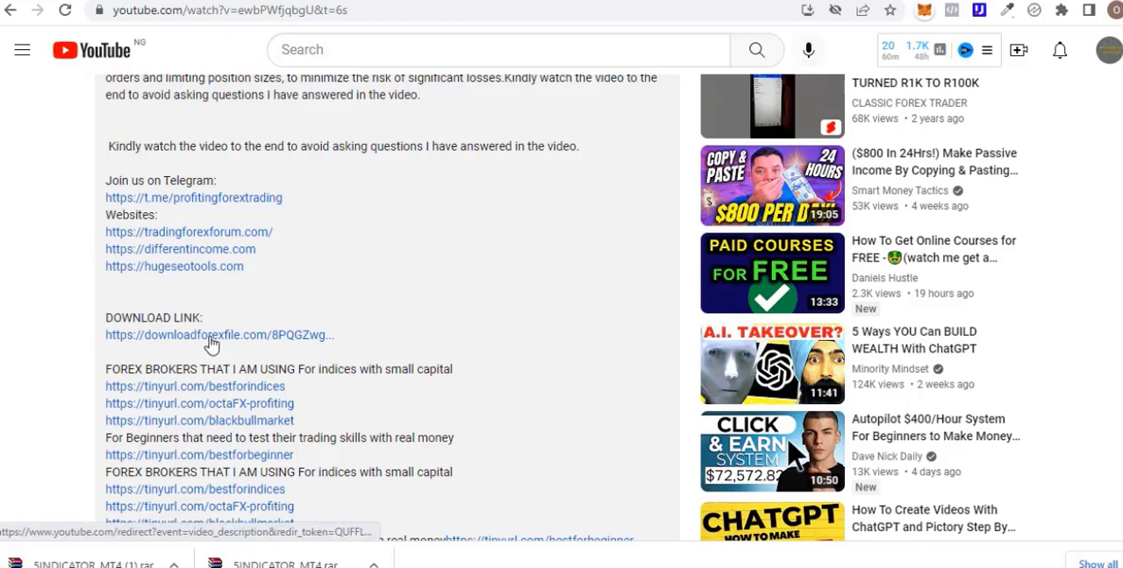
- Follow the downloadforexfile.com link to the HF.rar page with its 42-second countdown
left_click(218, 335)
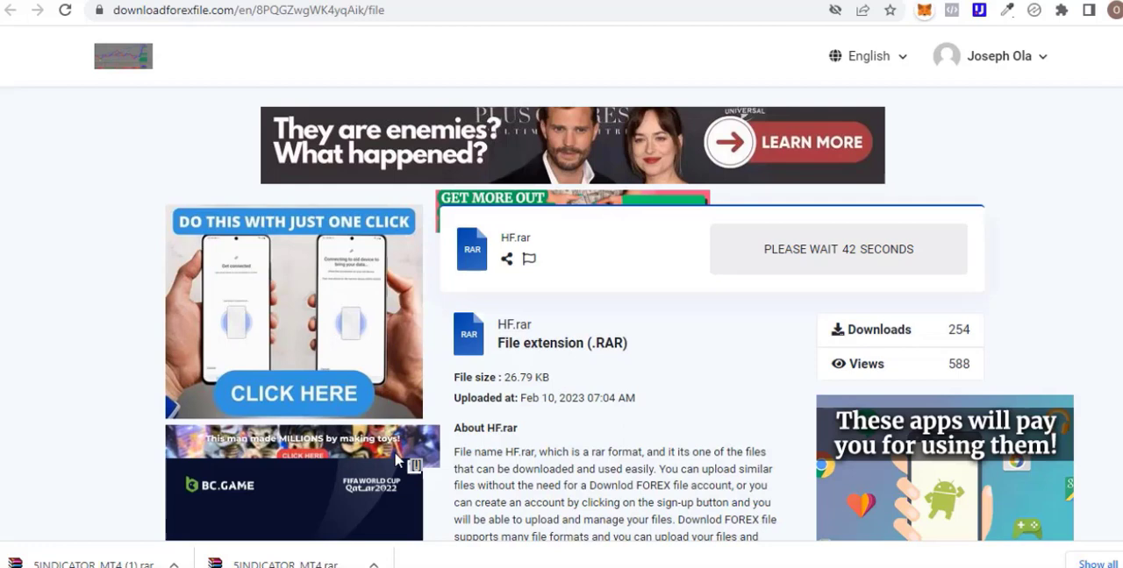
mouse_move(909, 269)
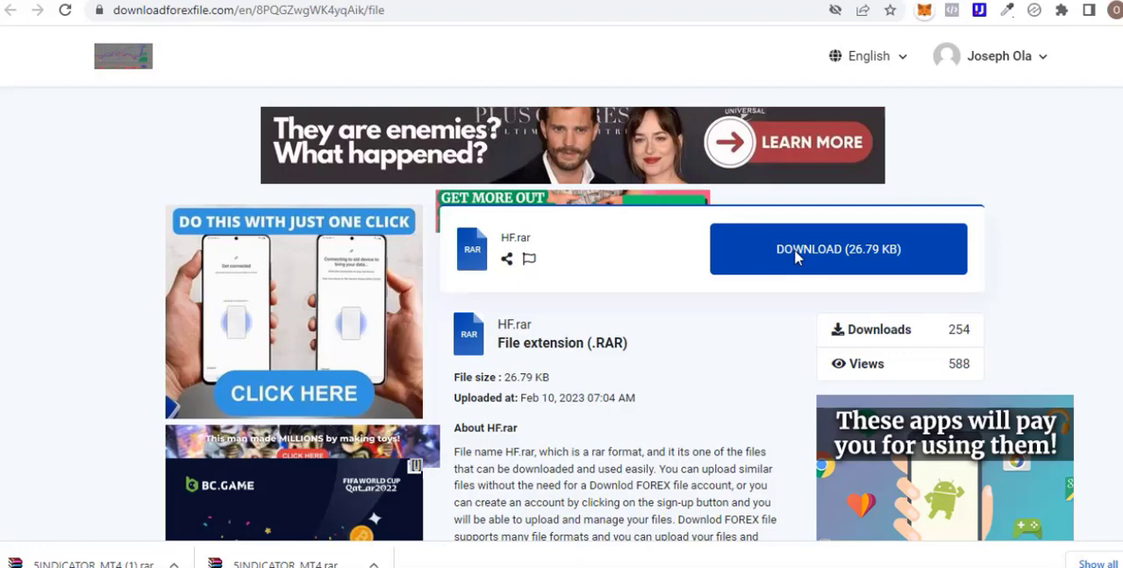
mouse_move(1050, 247)
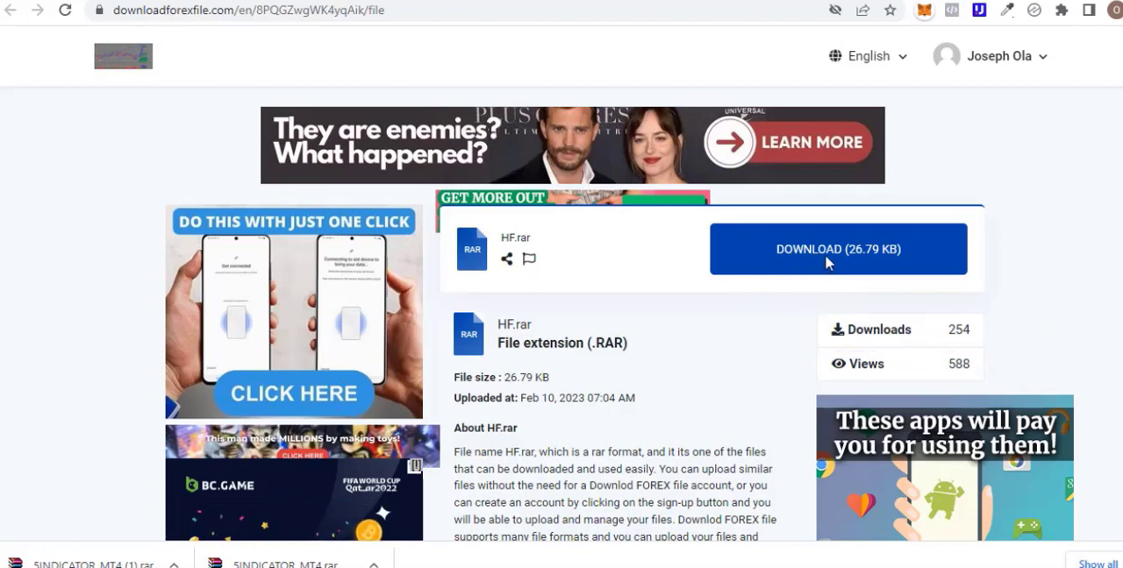
left_click(836, 249)
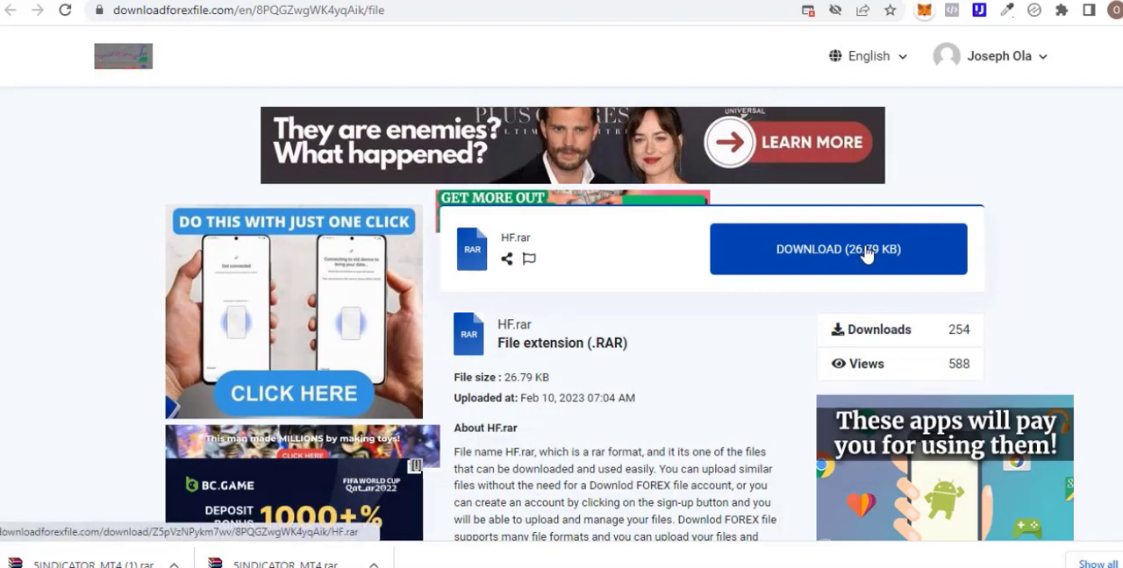
- Download the 26.79 KB HF.rar file so it appears in the download bar
left_click(836, 249)
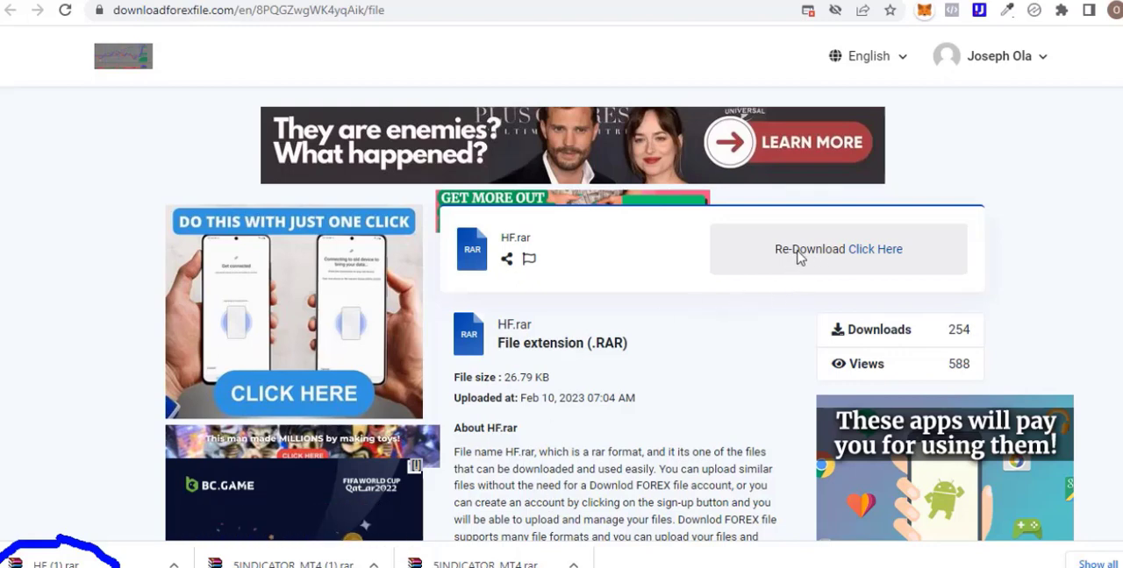
mouse_move(1027, 248)
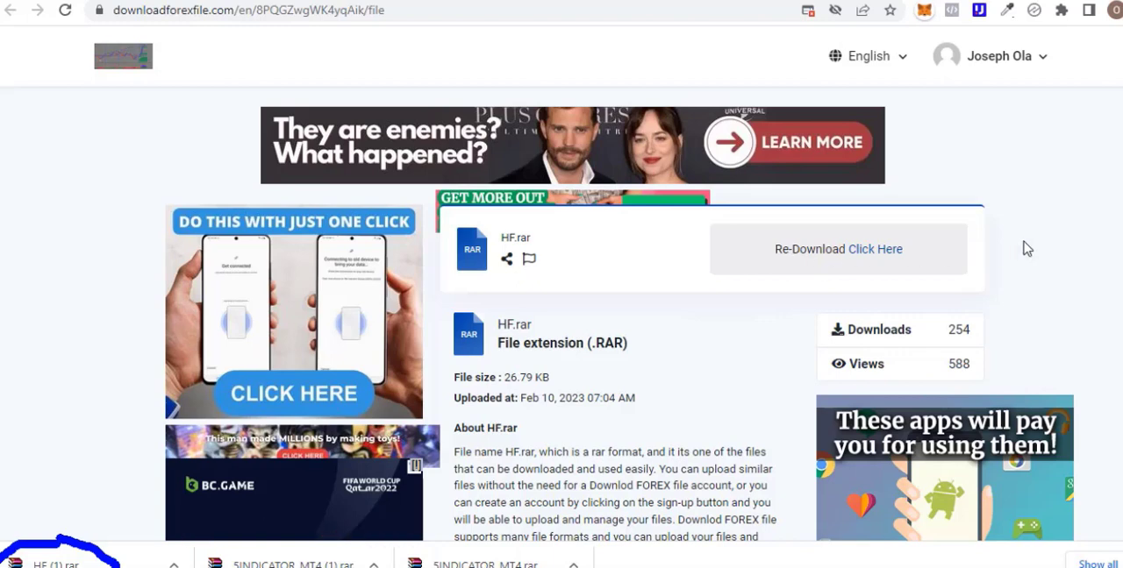